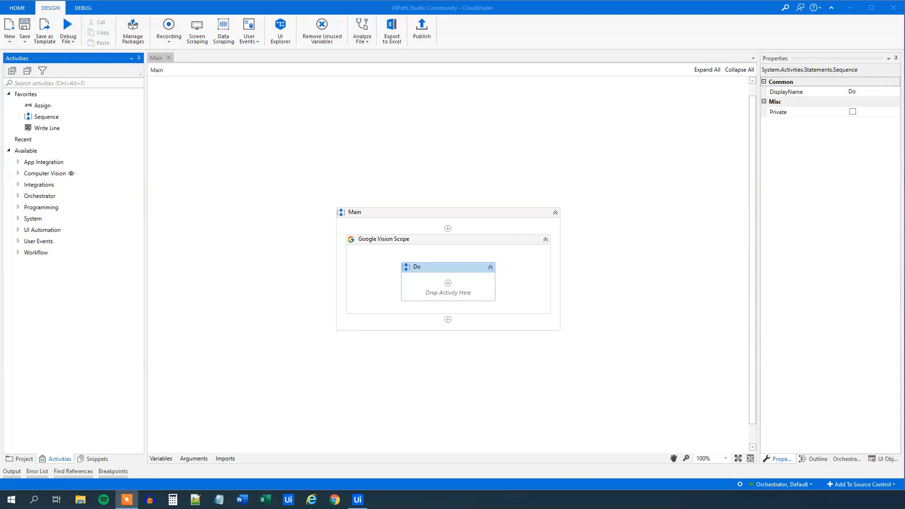
mouse_move(450, 208)
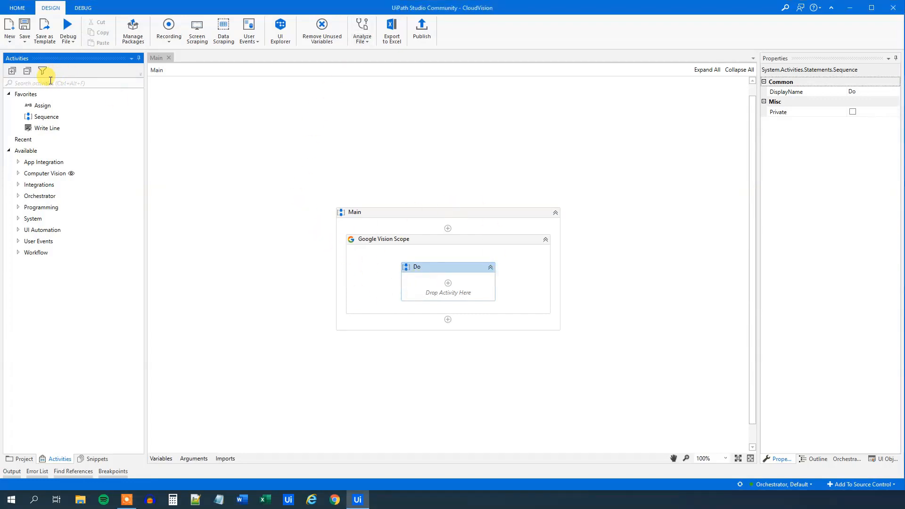
Step: Search activities for 'vision' and place Handwriting Detection in the Google Vision Scope's Do sequence
text(vision)
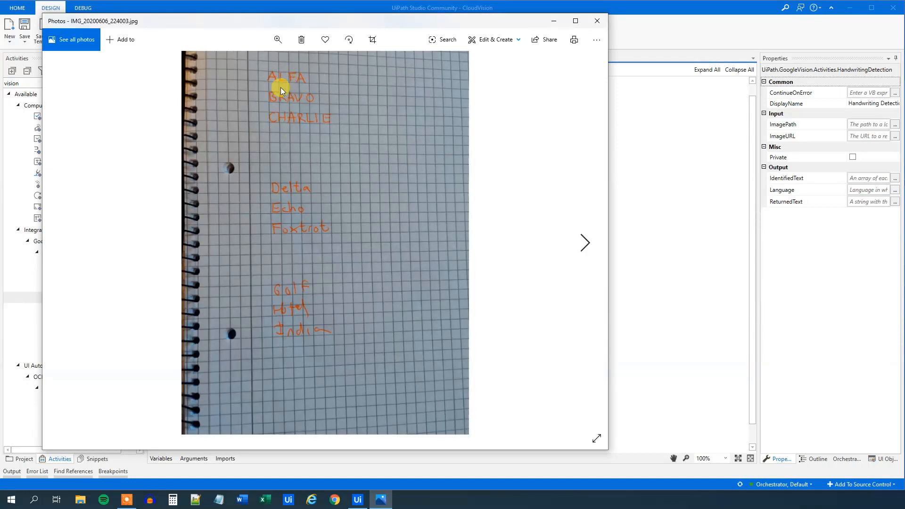
mouse_move(334, 85)
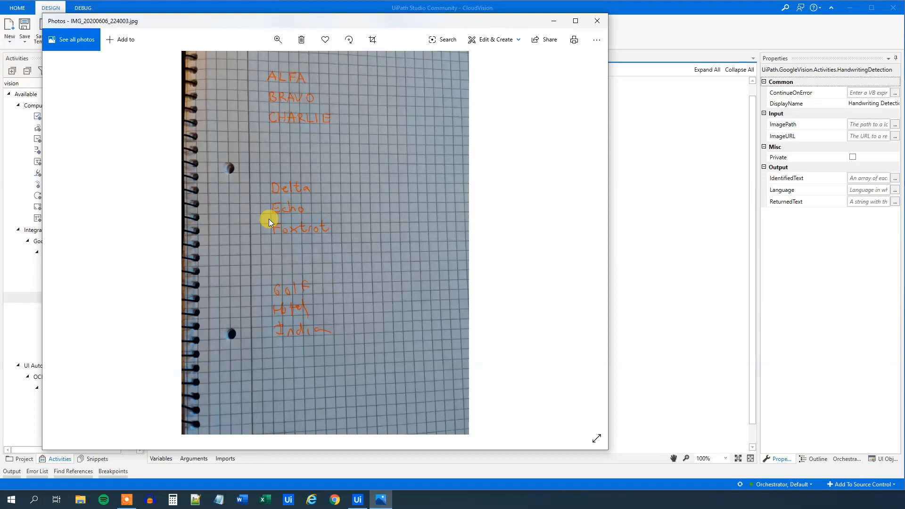
mouse_move(270, 254)
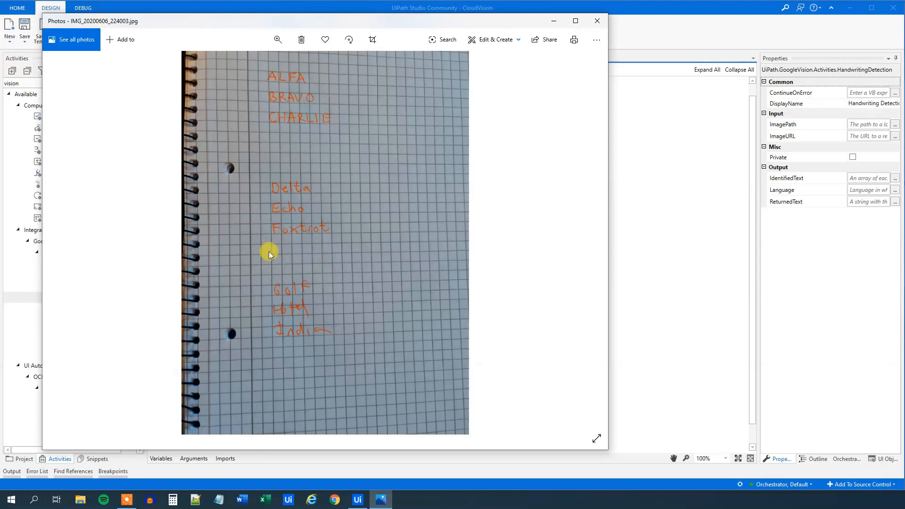
mouse_move(258, 282)
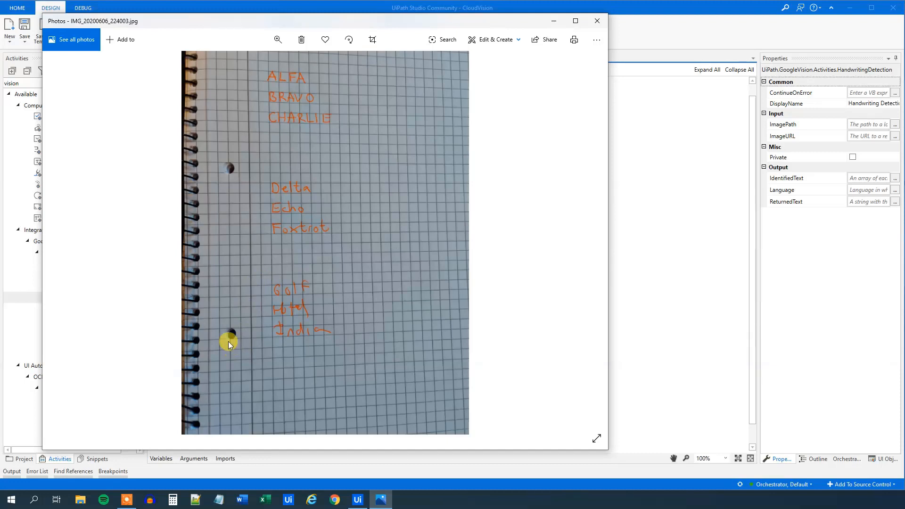
mouse_move(270, 306)
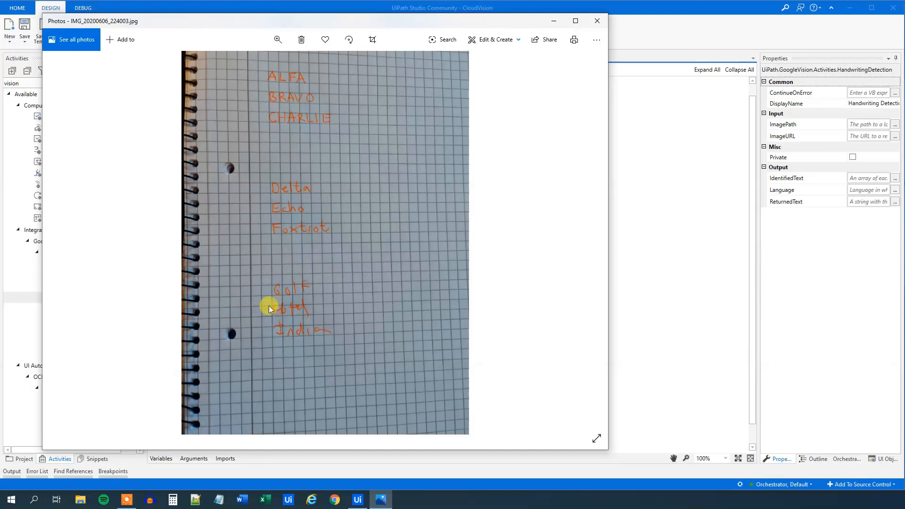
mouse_move(320, 283)
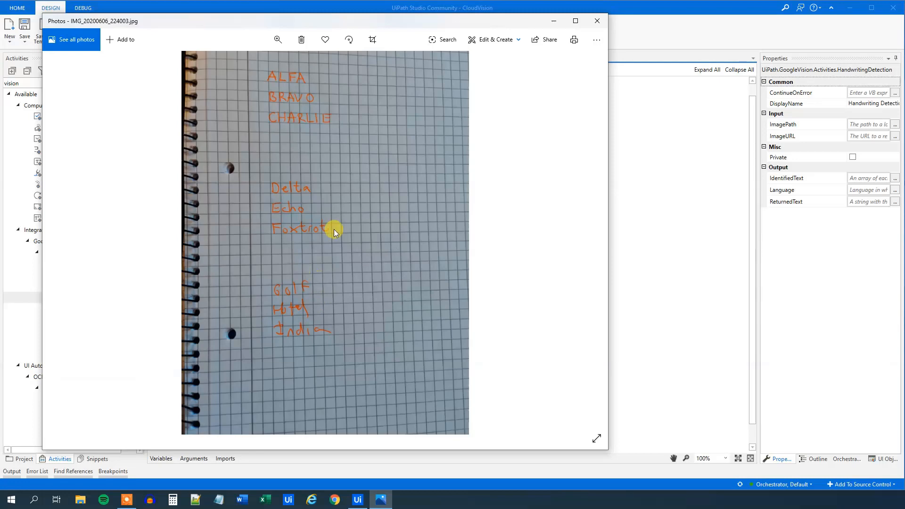
mouse_move(378, 139)
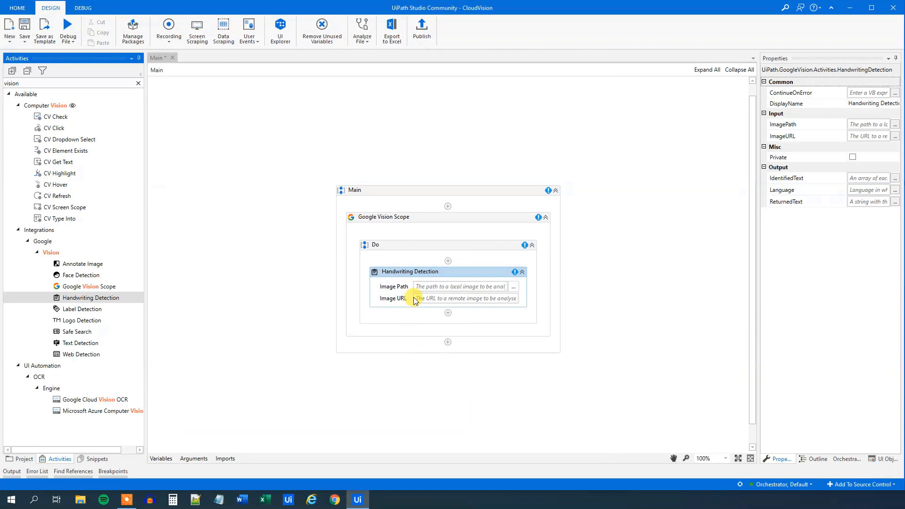
Step: Set the Image Path to the Desktop photo IMG_20200606_224003
click(513, 286)
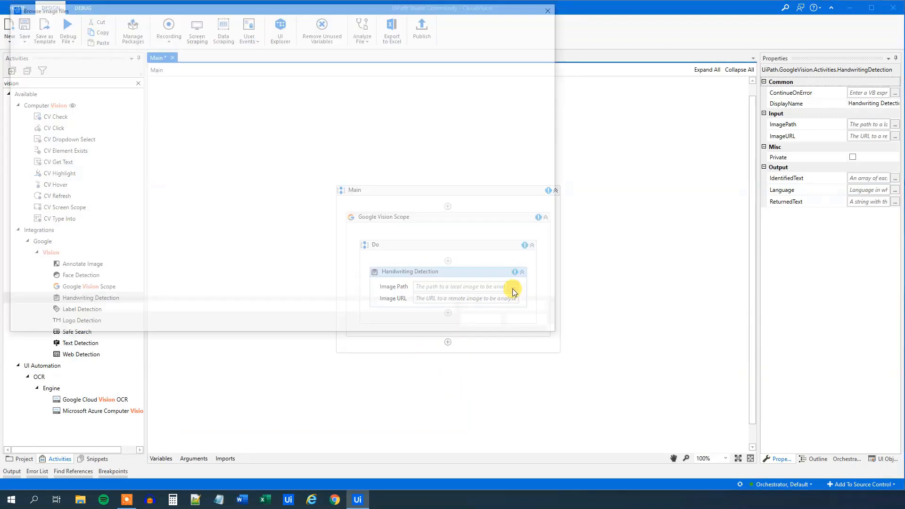
click(513, 289)
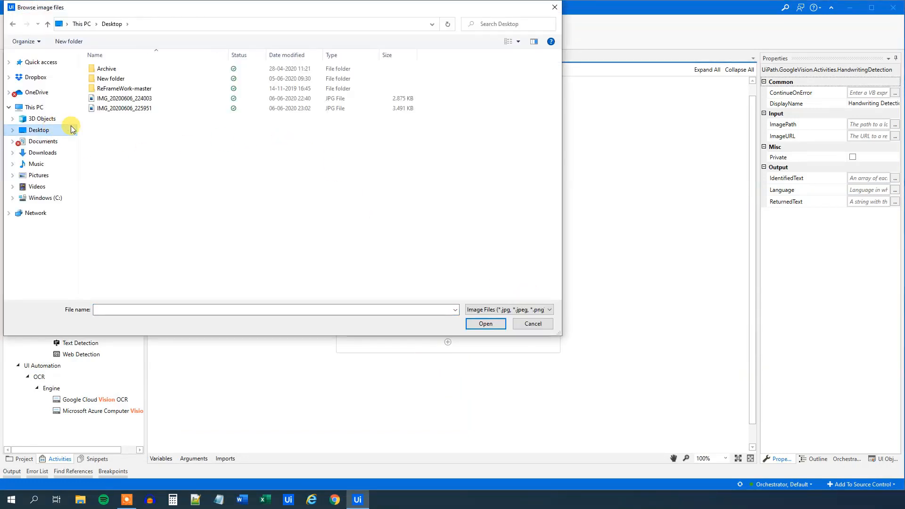
click(485, 323)
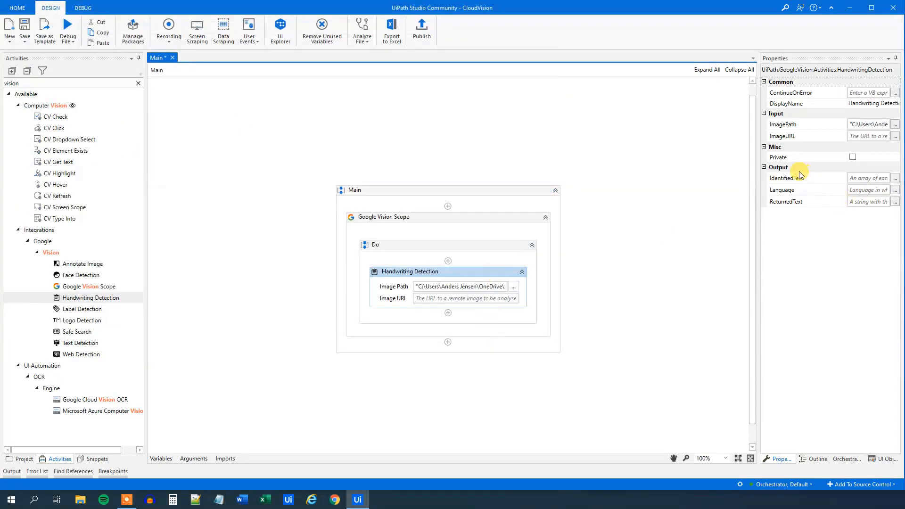
mouse_move(869, 202)
text(strText)
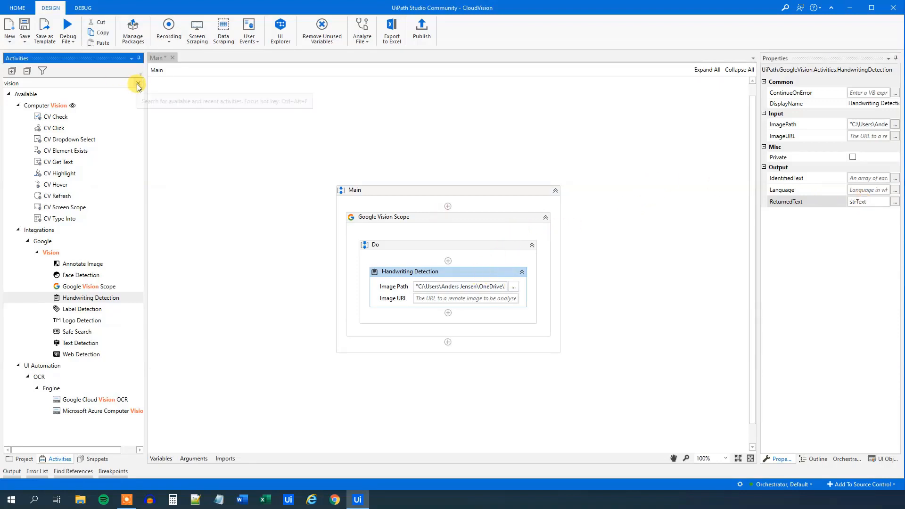
Step: Search the Activities panel for 'write' to find Write Line
text(write)
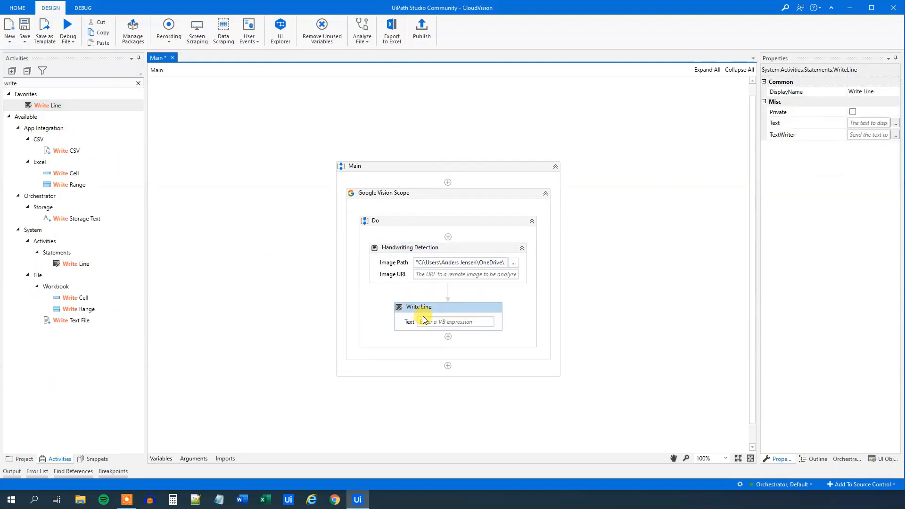
Step: Enter strText as the Write Line activity's Text
text(str)
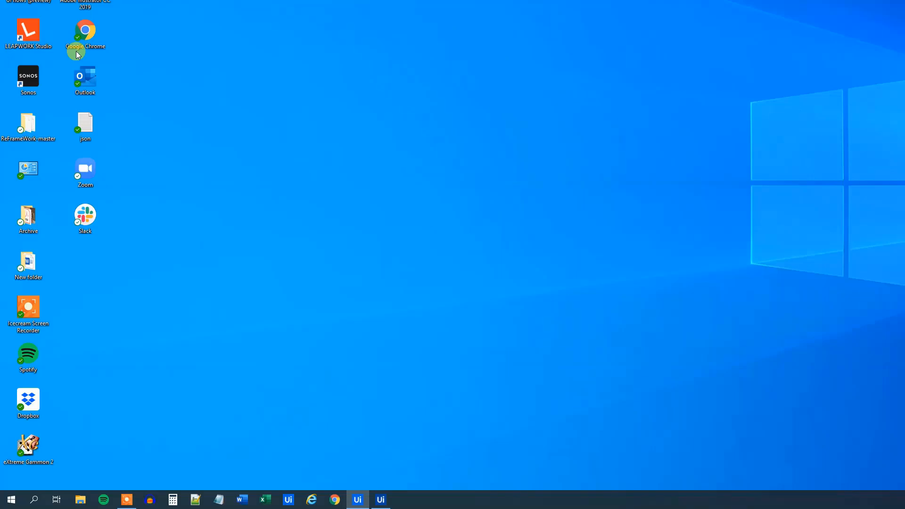
Step: Run the file so the Output lists ALFA, BRAVO, CHARLIE, Delta and more
click(380, 499)
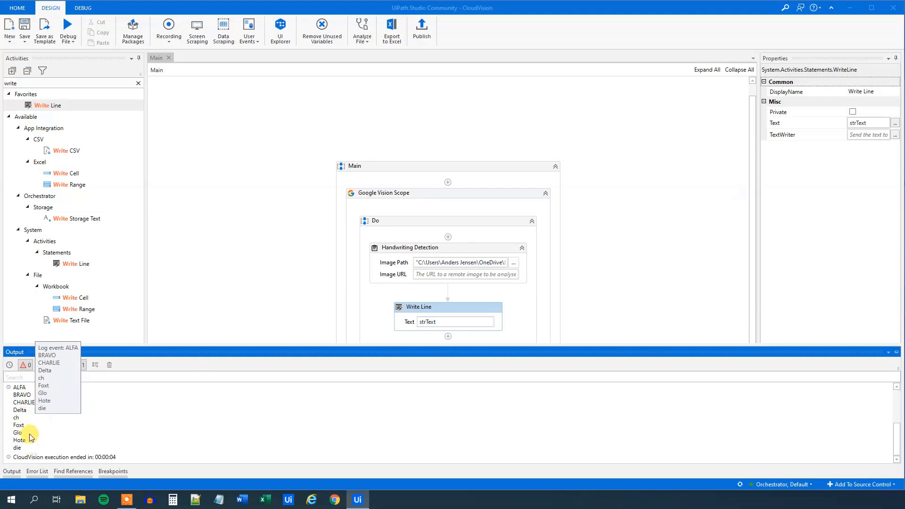
mouse_move(28, 430)
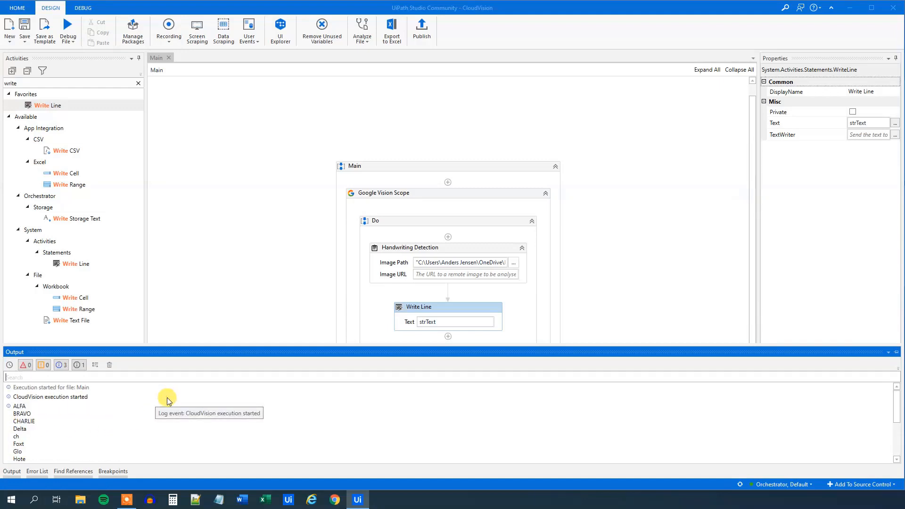
mouse_move(43, 424)
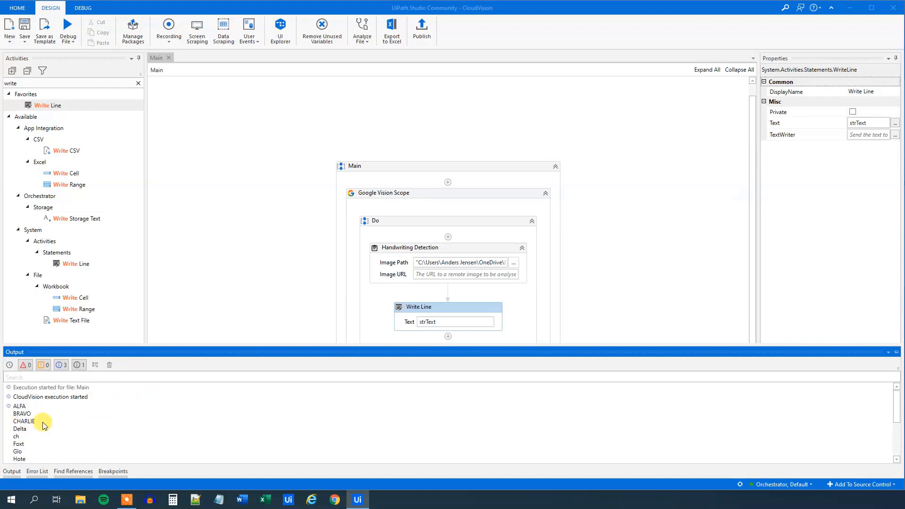
mouse_move(23, 421)
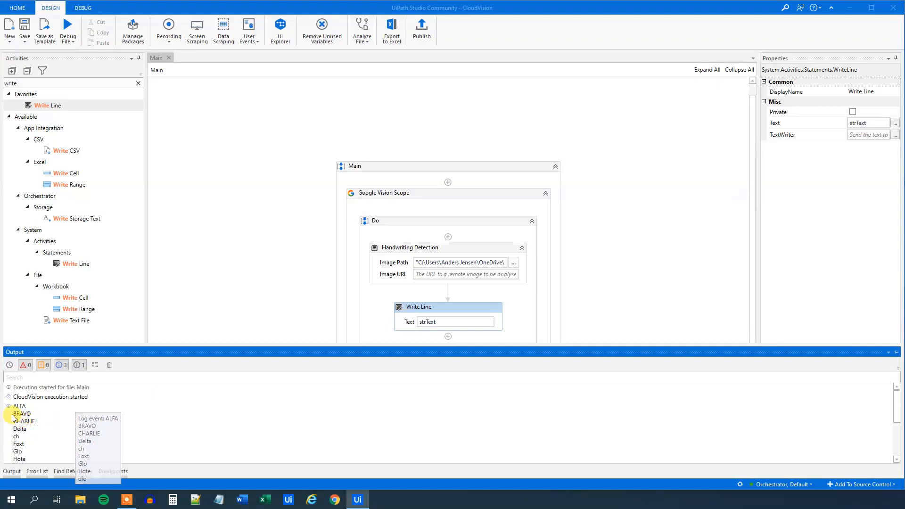